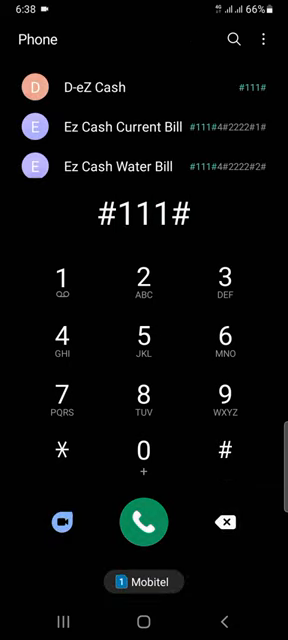
# Run #111# to reach the mCash menu and submit option 4, Pay Utilities.
pyautogui.click(144, 522)
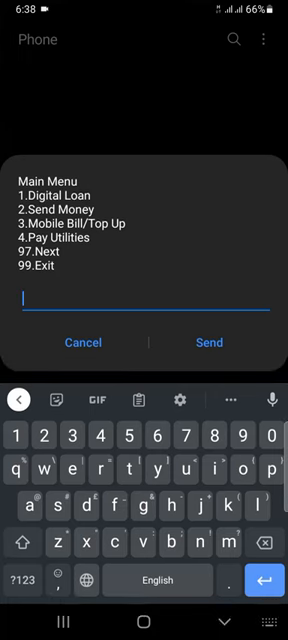
pyautogui.write('4')
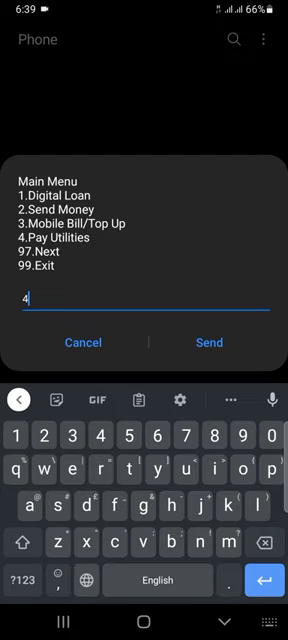
pyautogui.click(208, 342)
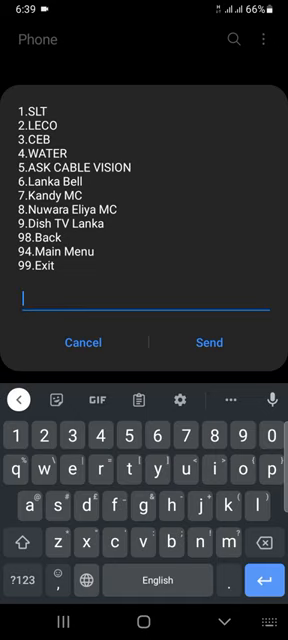
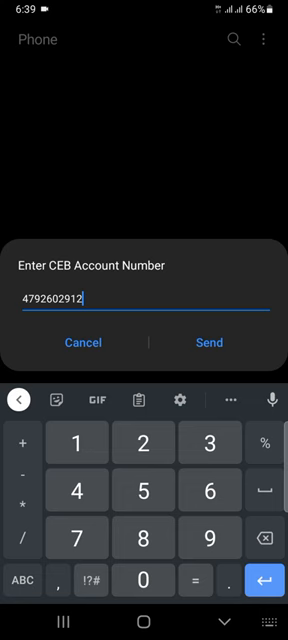
# Enter option 3 to select CEB from the utility providers.
pyautogui.click(208, 342)
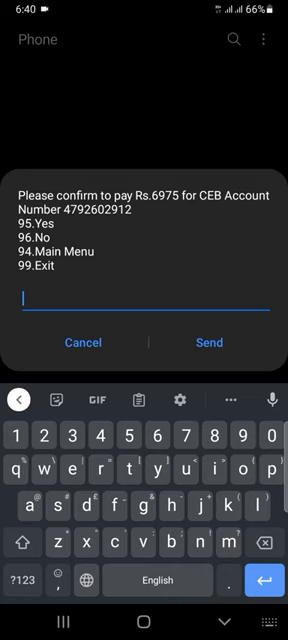
# Confirm the Rs.6975 payment with 95 (Yes) and return to the Messages conversation list.
pyautogui.write('95')
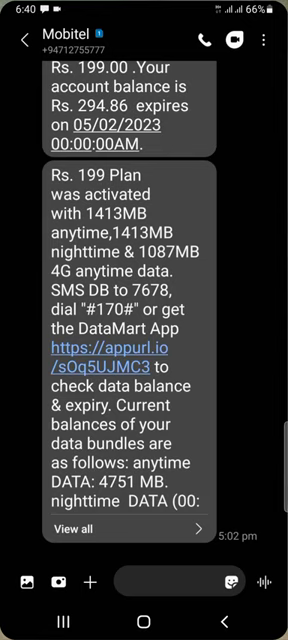
pyautogui.click(24, 40)
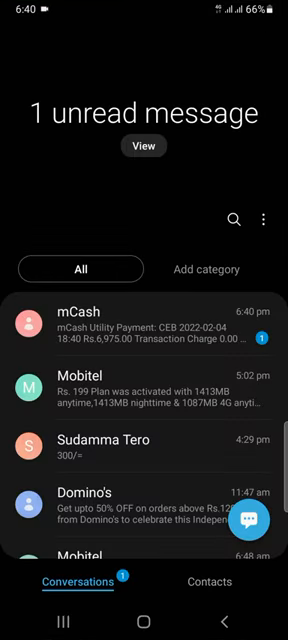